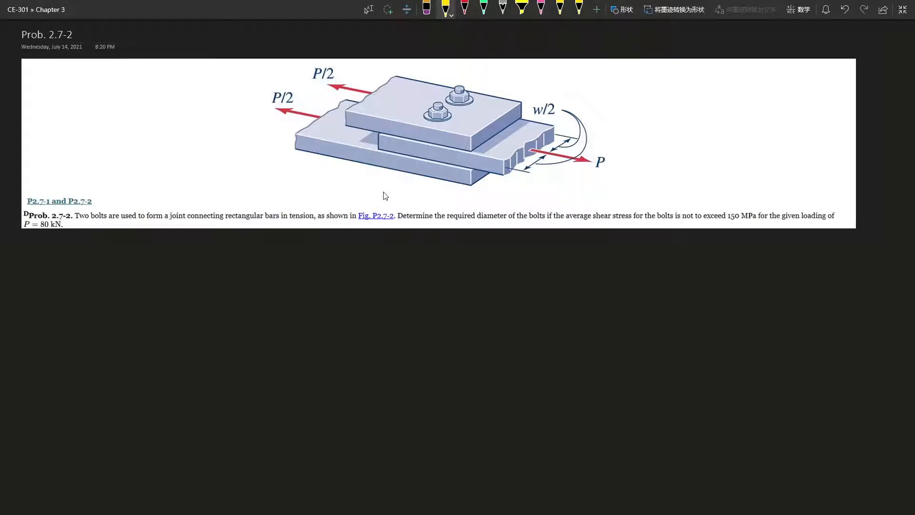
{"action": "mouse_move", "coordinate": [369, 219]}
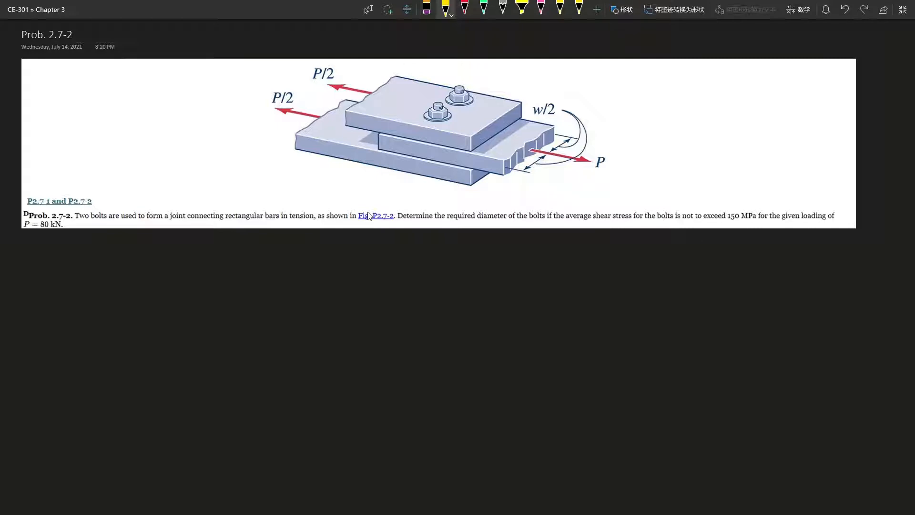
{"action": "mouse_move", "coordinate": [321, 223]}
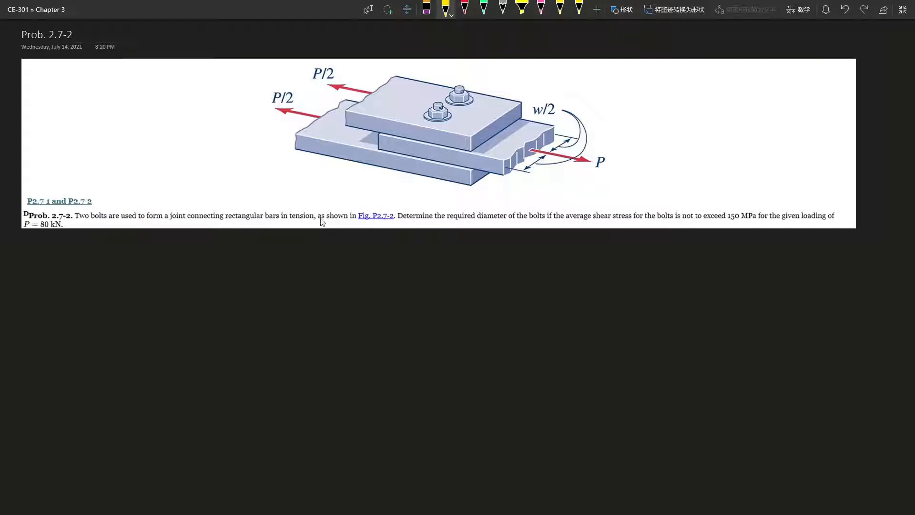
{"action": "mouse_move", "coordinate": [275, 267]}
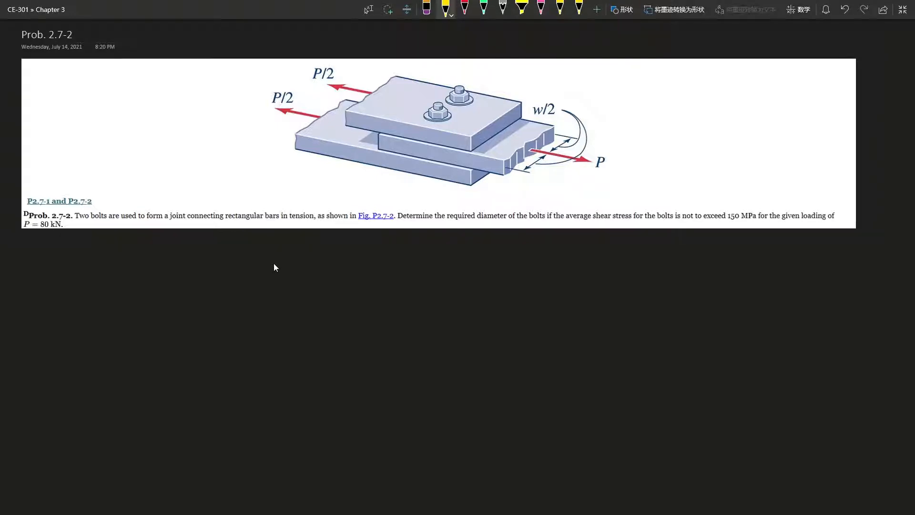
{"action": "mouse_move", "coordinate": [203, 267]}
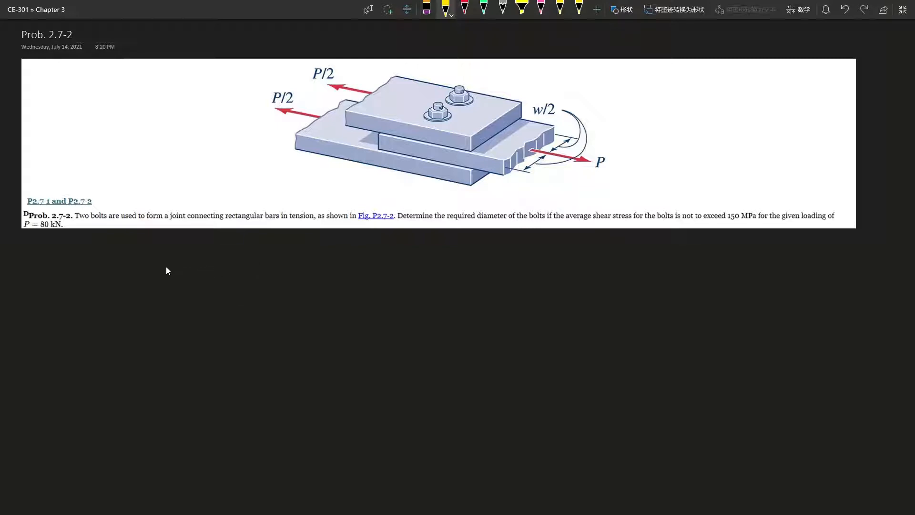
{"action": "mouse_move", "coordinate": [160, 272]}
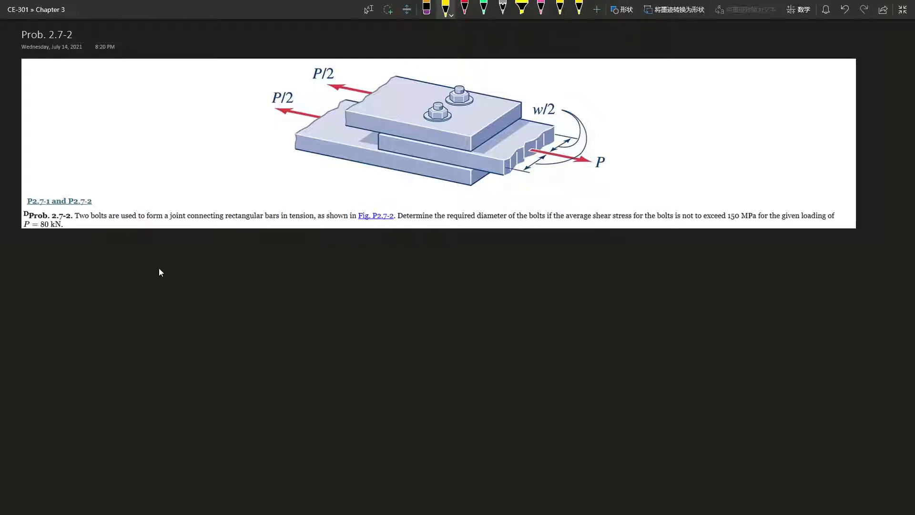
{"action": "mouse_move", "coordinate": [141, 266]}
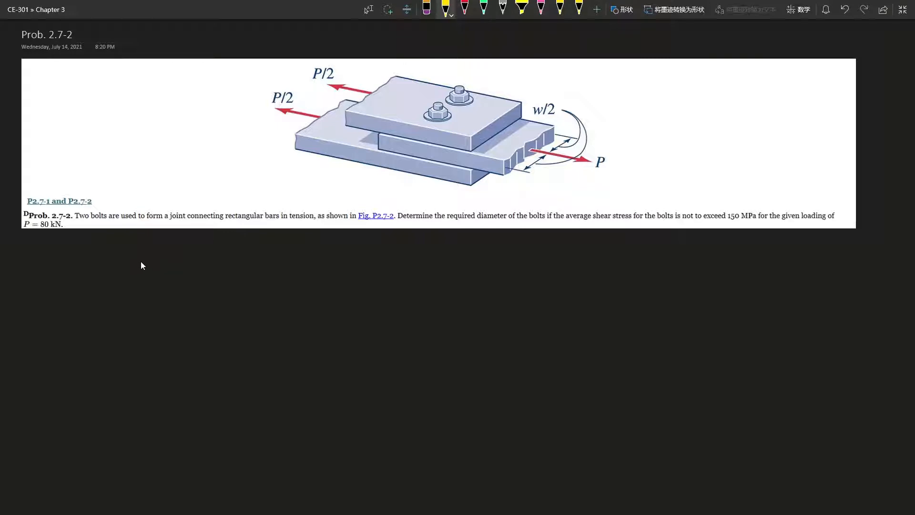
Handwrite Shear stress = F/A = P/A and the bolt area A = (d/2)²·π
{"action": "type", "text": "Shear stress ="}
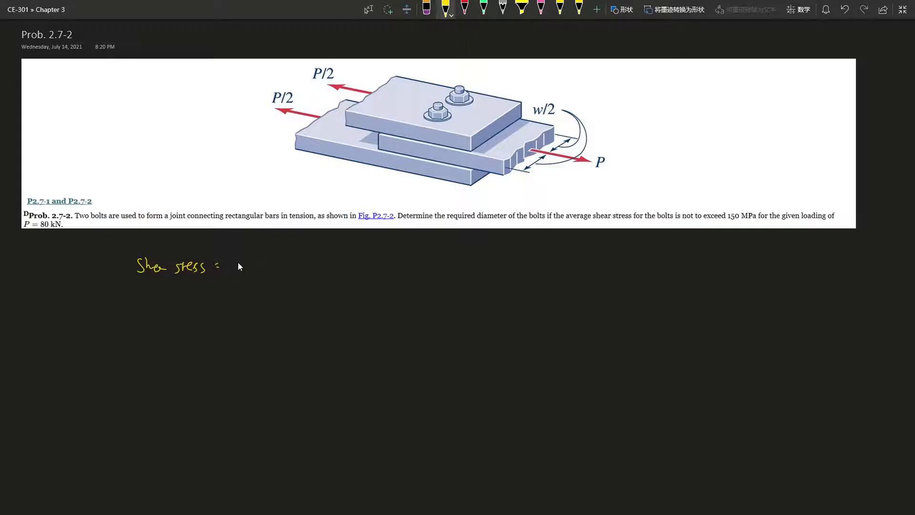
{"action": "left_click_drag", "start_coordinate": [237, 248], "coordinate": [242, 278]}
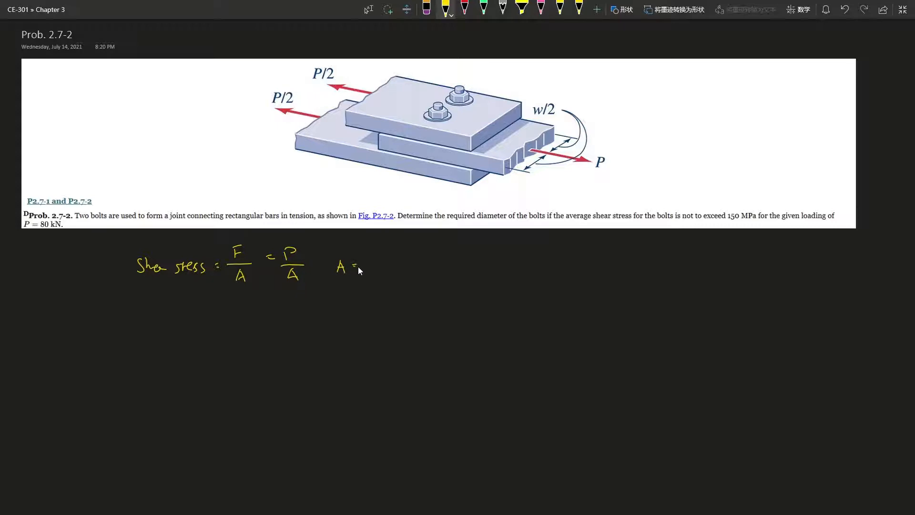
{"action": "type", "text": "(d/2)"}
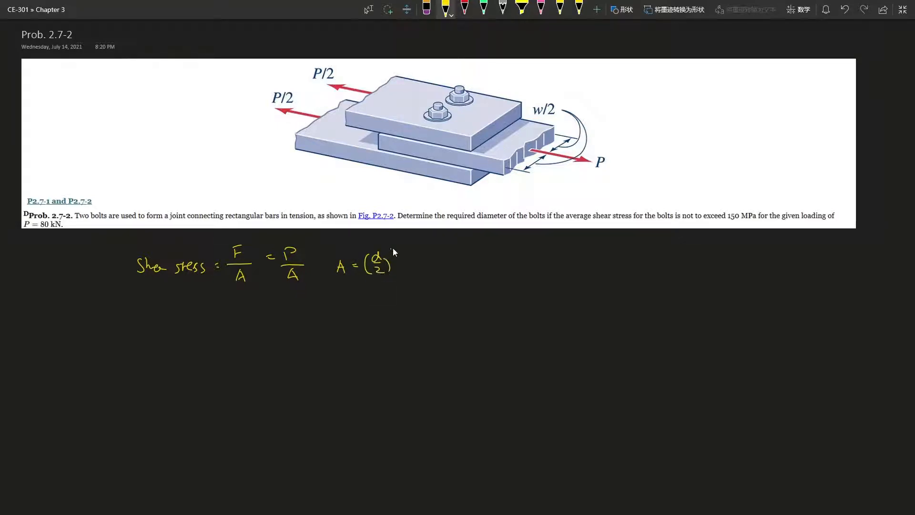
{"action": "type", "text": "²·π"}
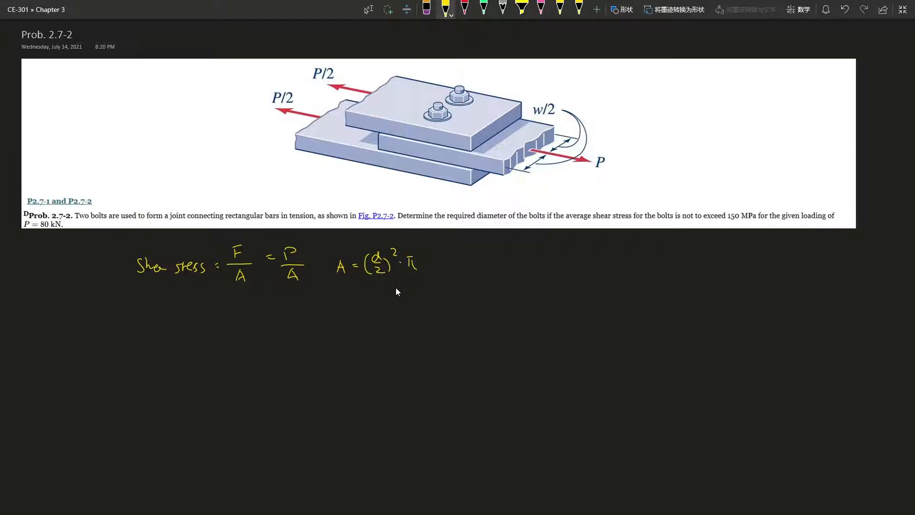
{"action": "mouse_move", "coordinate": [287, 281]}
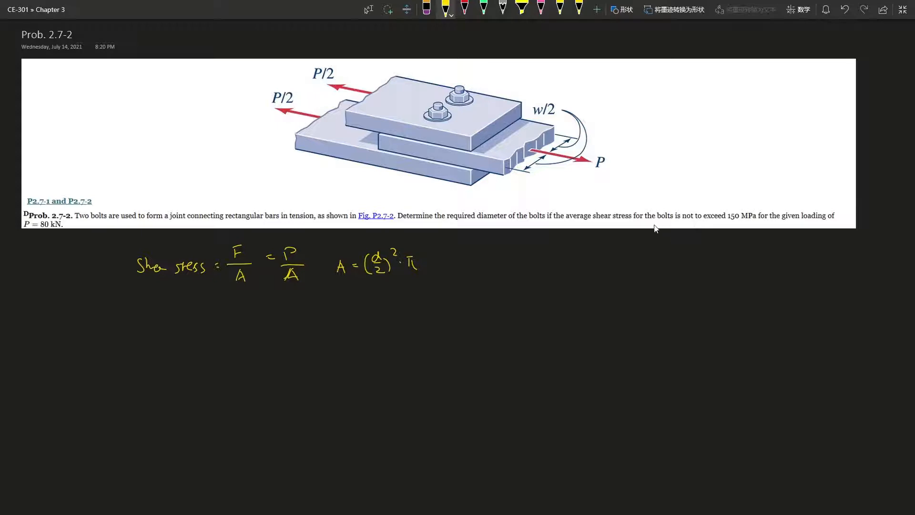
{"action": "mouse_move", "coordinate": [265, 291]}
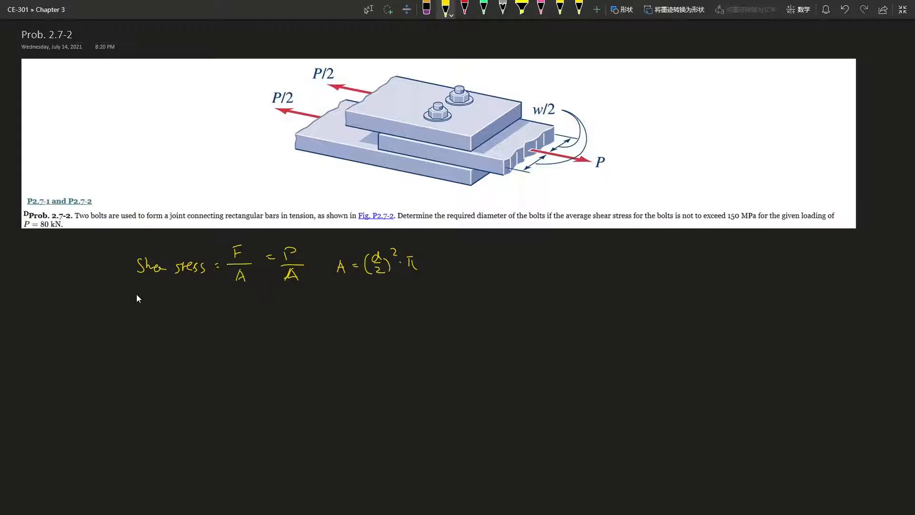
Write the new line 150 MPa > P/A beneath the shear stress formula
{"action": "type", "text": "150m"}
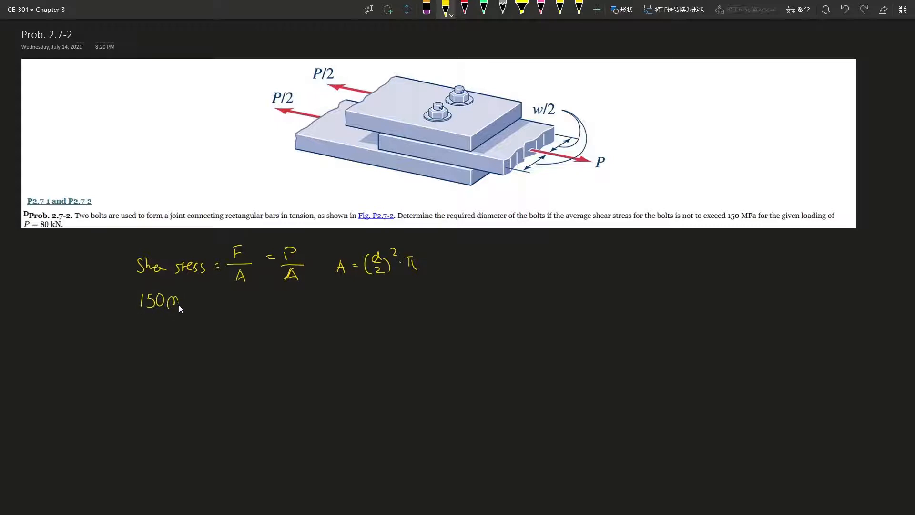
{"action": "type", "text": "Pa = P/"}
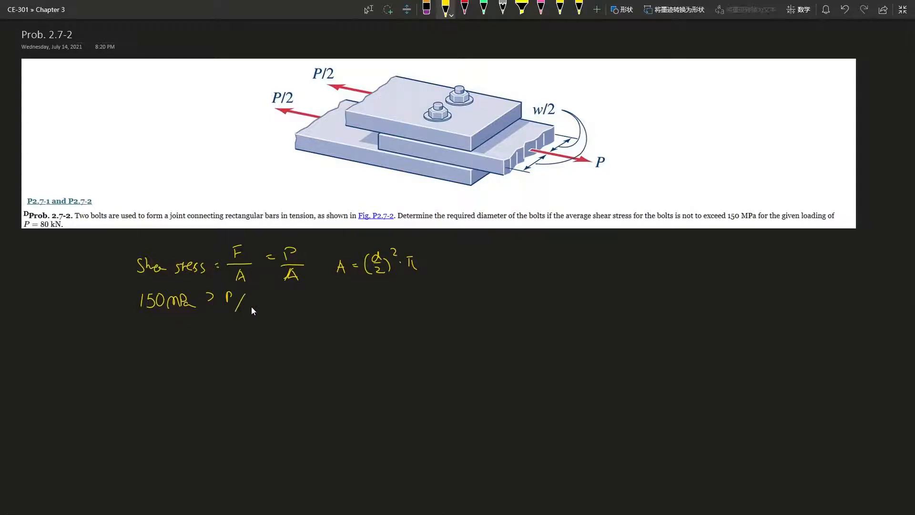
{"action": "type", "text": "A"}
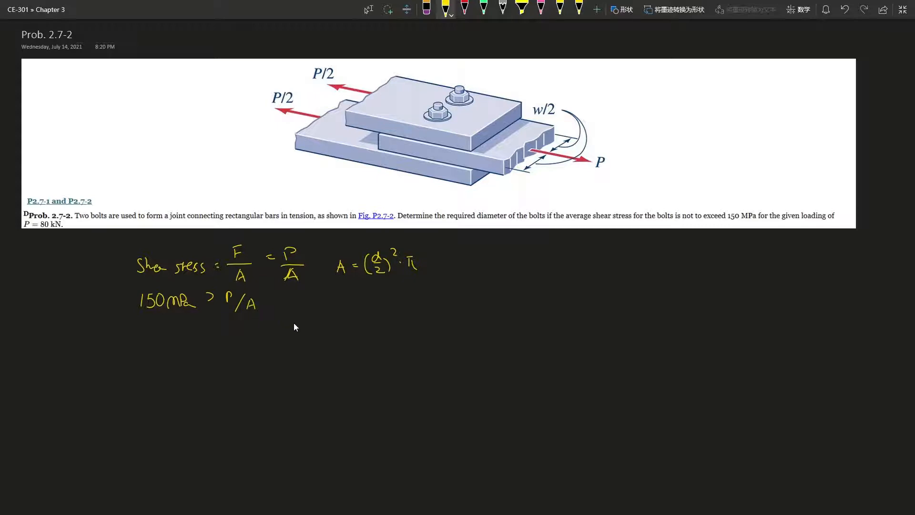
{"action": "mouse_move", "coordinate": [458, 290]}
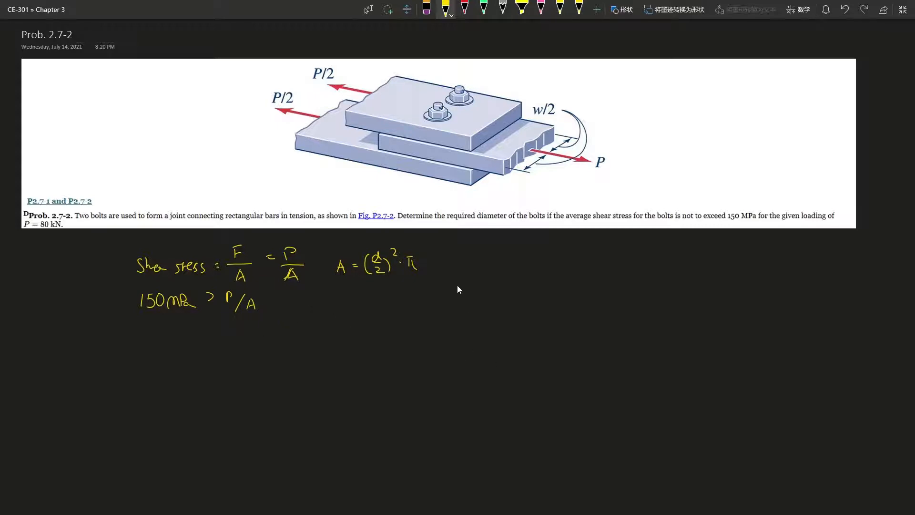
{"action": "mouse_move", "coordinate": [435, 262]}
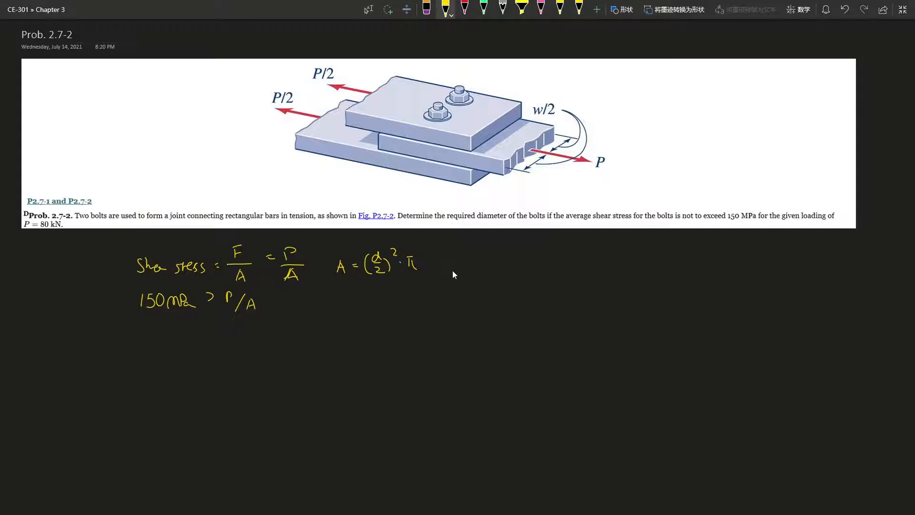
{"action": "mouse_move", "coordinate": [446, 267]}
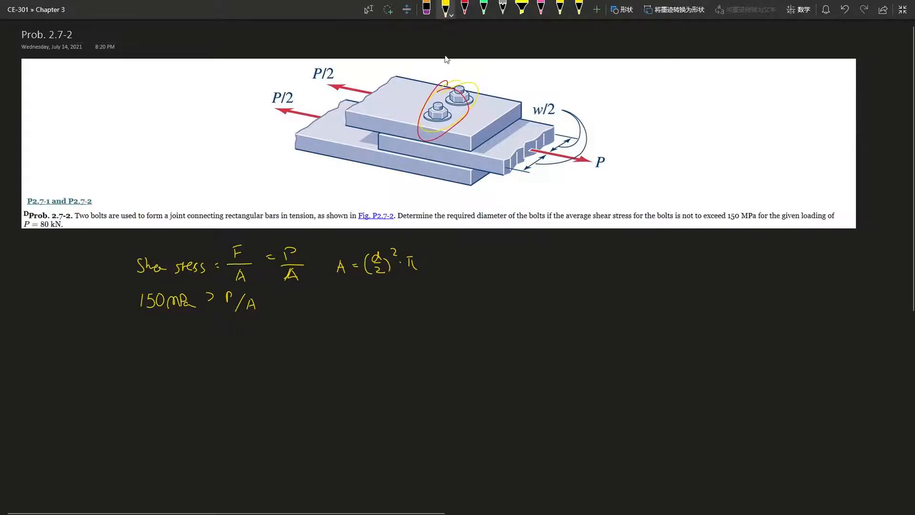
{"action": "mouse_move", "coordinate": [492, 278]}
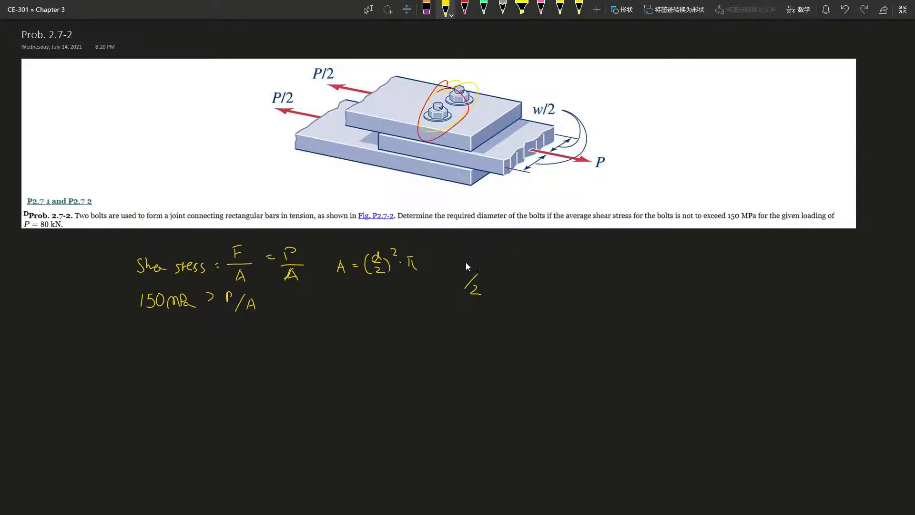
Write the load split term P/2/2 beside the area formula
{"action": "type", "text": "P"}
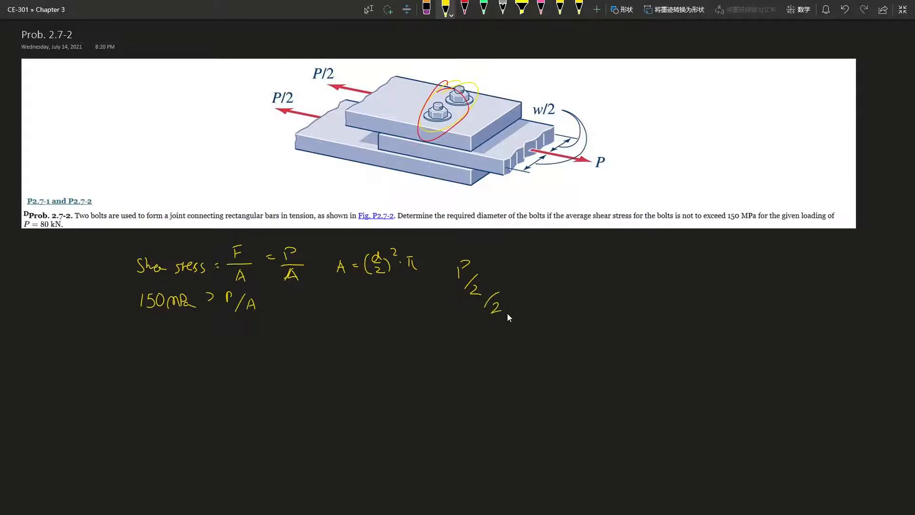
{"action": "mouse_move", "coordinate": [597, 284]}
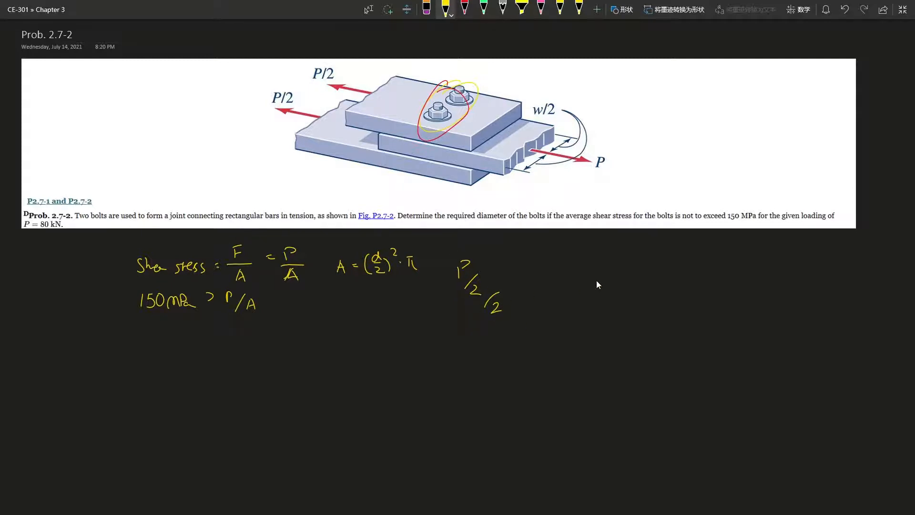
{"action": "mouse_move", "coordinate": [558, 286]}
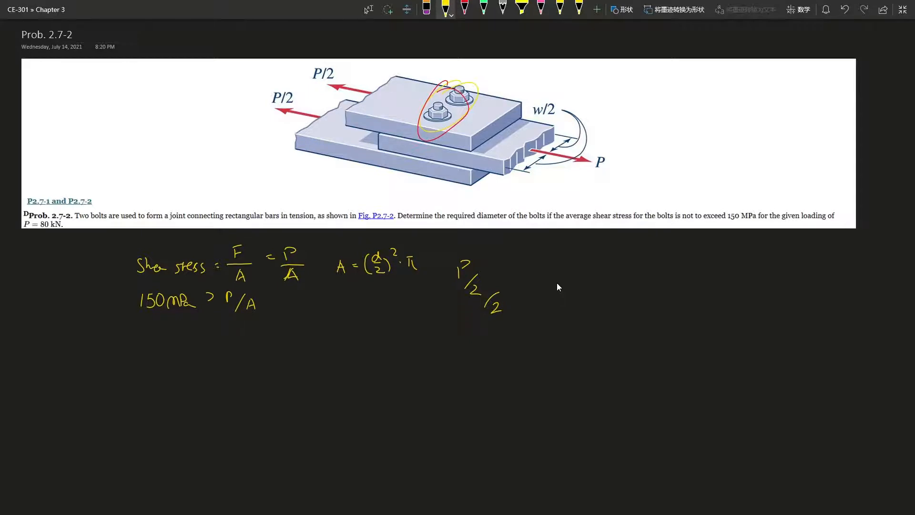
{"action": "mouse_move", "coordinate": [565, 284]}
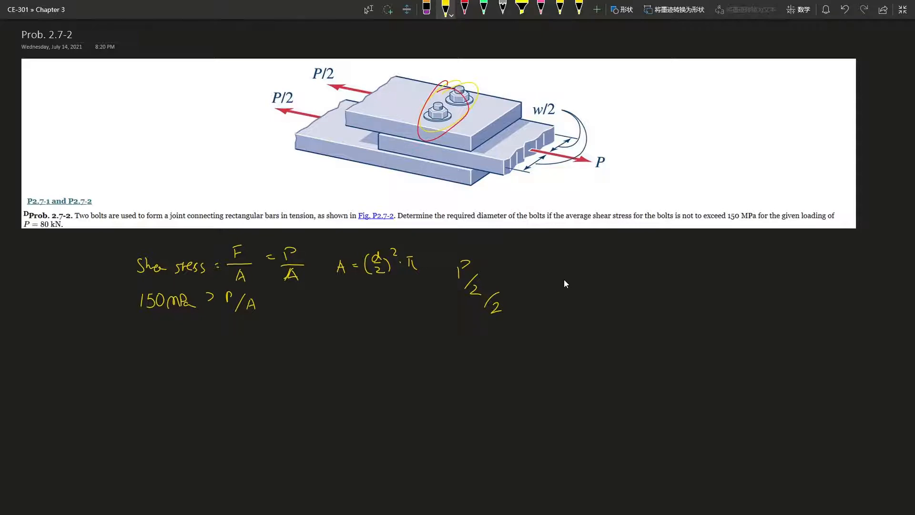
{"action": "mouse_move", "coordinate": [555, 274]}
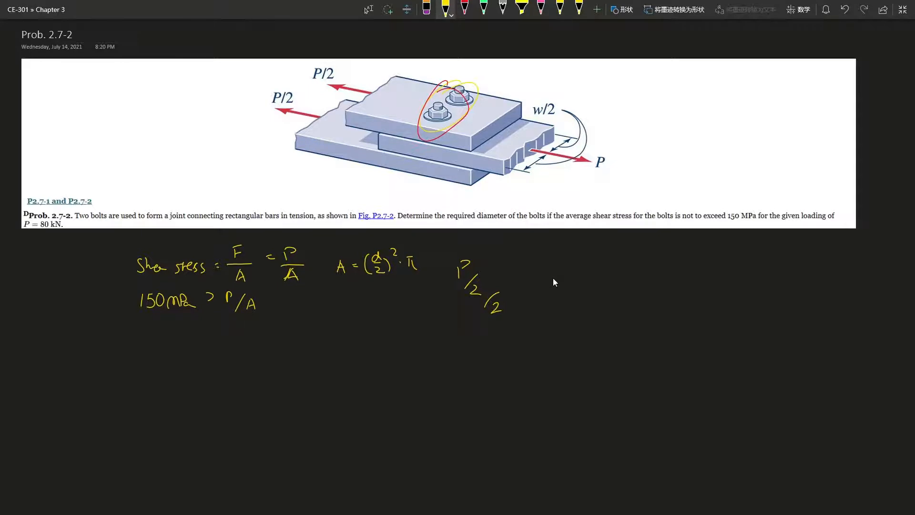
{"action": "mouse_move", "coordinate": [556, 281]}
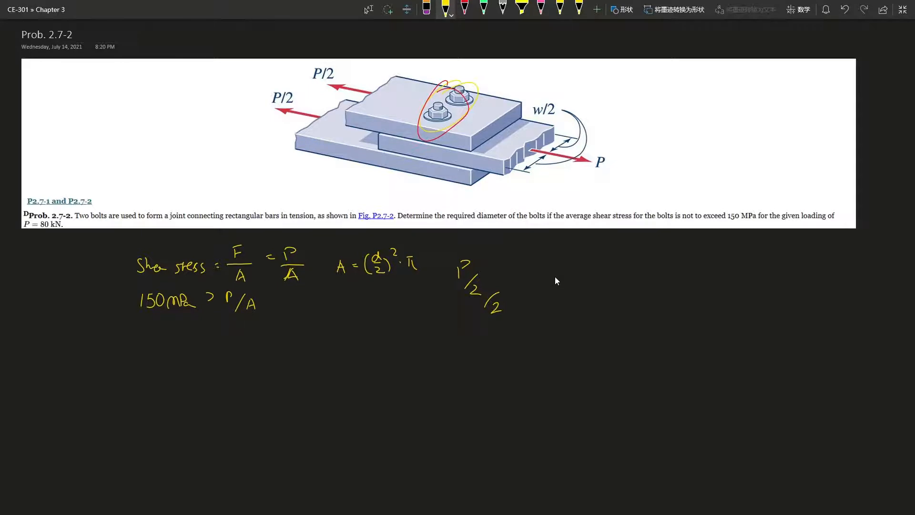
{"action": "mouse_move", "coordinate": [533, 287]}
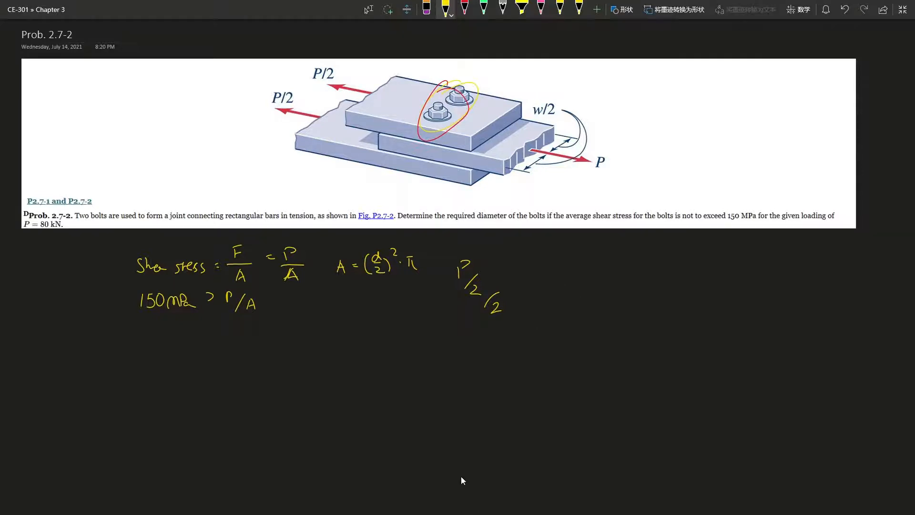
Scroll to the textbook shear example and mark its 4P bolt and 2P pin formulas in yellow
{"action": "scroll", "scroll_direction": "down", "scroll_amount": 3}
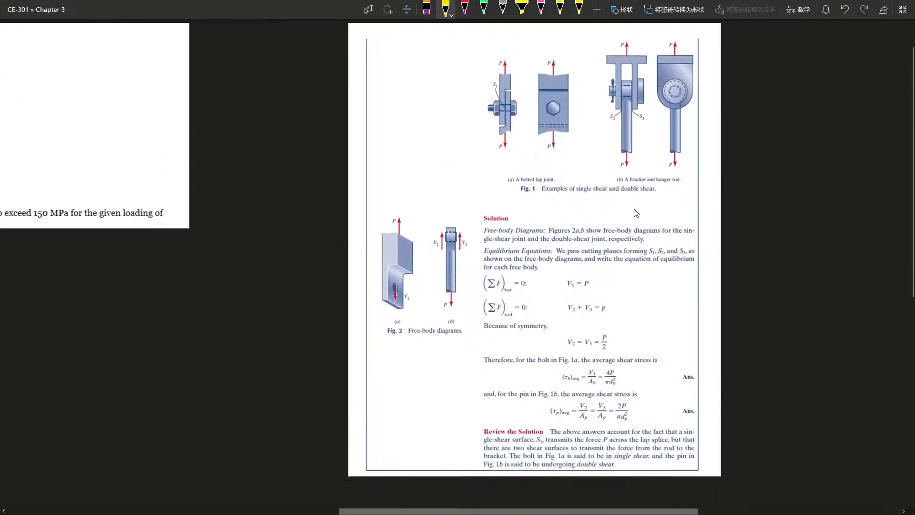
{"action": "scroll", "scroll_direction": "down", "scroll_amount": 3}
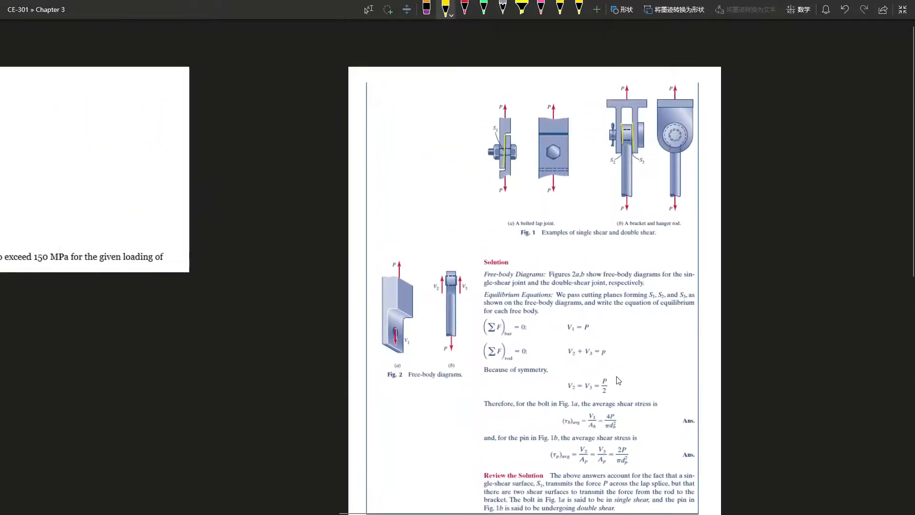
{"action": "mouse_move", "coordinate": [671, 387]}
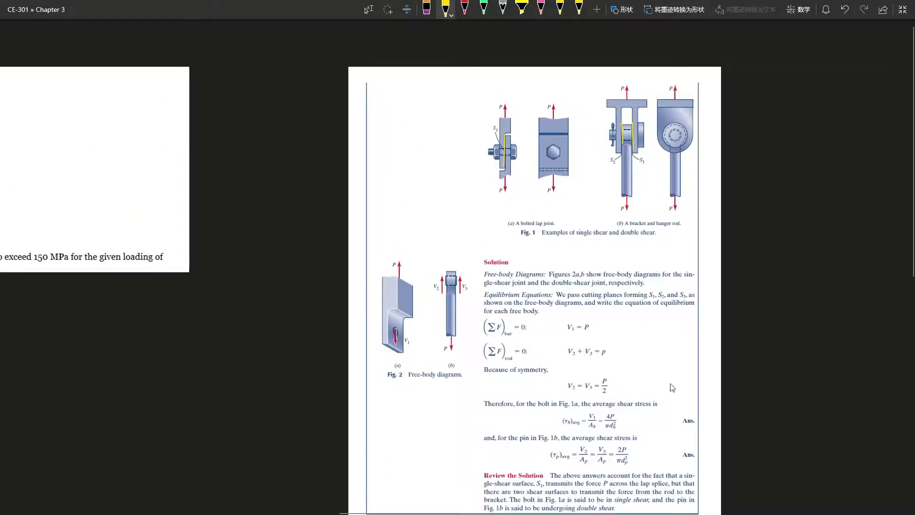
{"action": "left_click_drag", "start_coordinate": [555, 432], "coordinate": [616, 439]}
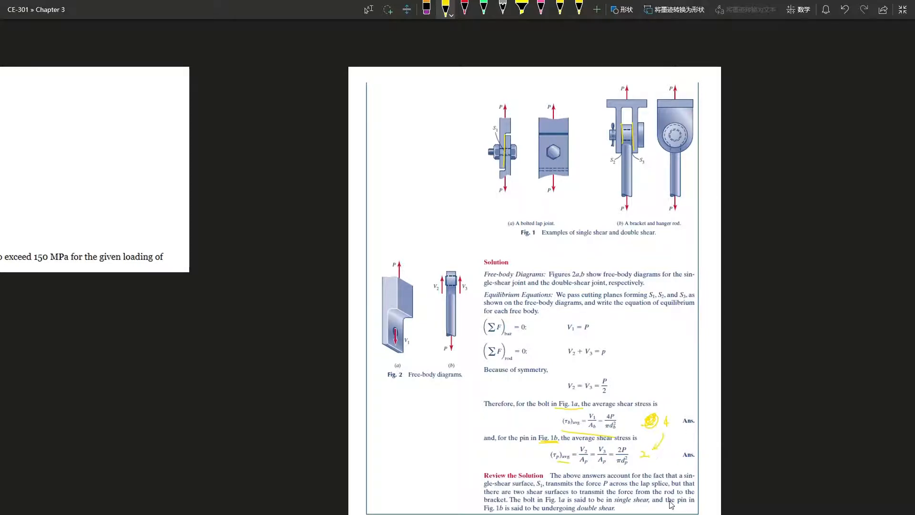
{"action": "mouse_move", "coordinate": [668, 388]}
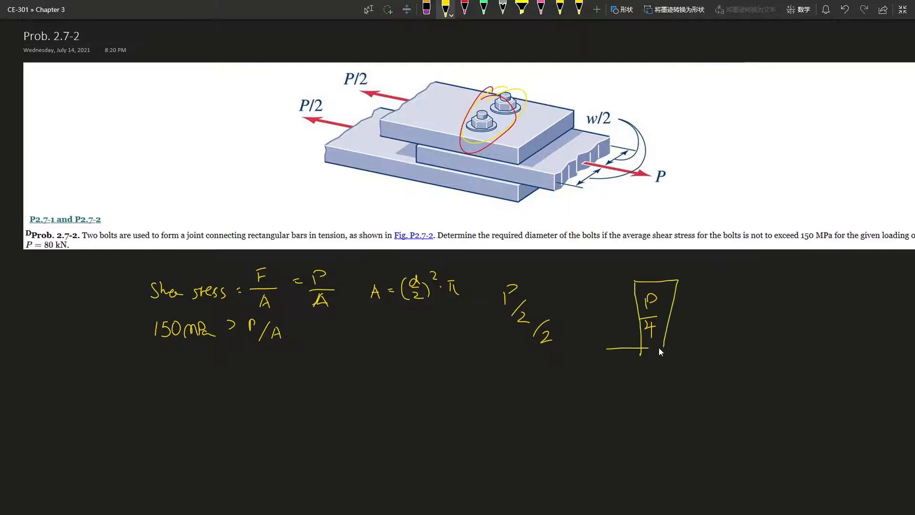
Draw the boxed P/4 sketch's base line and an arrow pointing at the division by 2
{"action": "left_click_drag", "start_coordinate": [607, 350], "coordinate": [677, 345]}
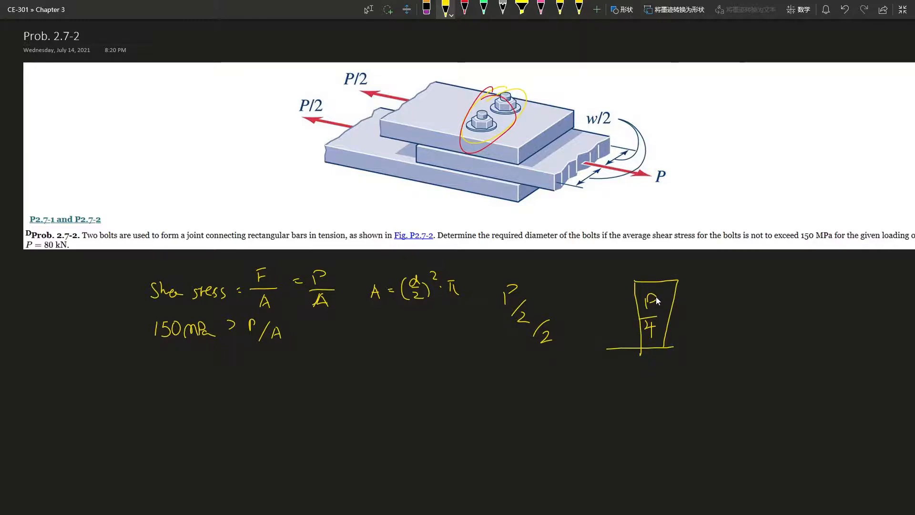
{"action": "mouse_move", "coordinate": [459, 146]}
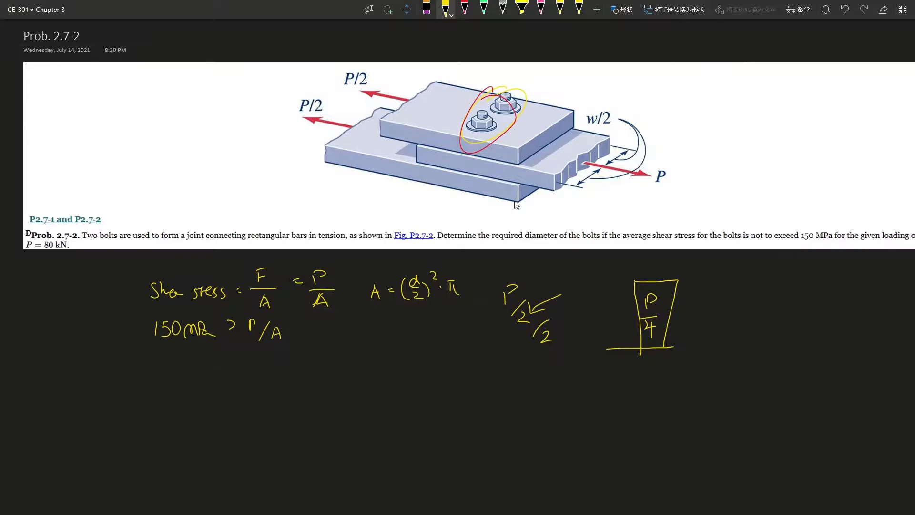
{"action": "left_click_drag", "start_coordinate": [584, 321], "coordinate": [549, 332]}
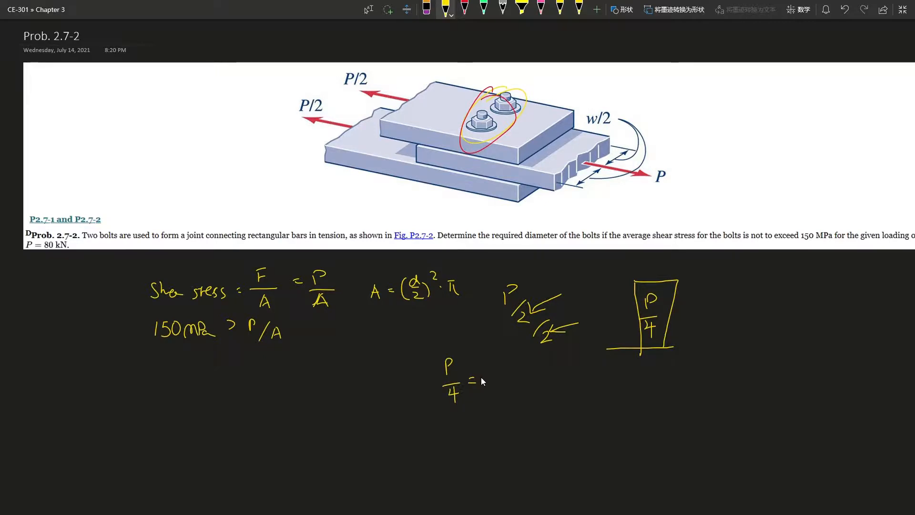
Complete the equation as P/4 = 20kN
{"action": "type", "text": "20kN"}
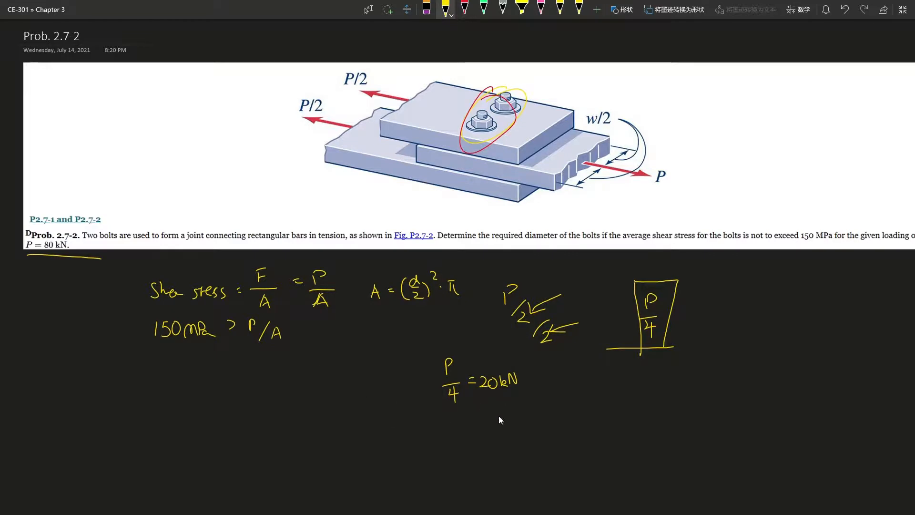
{"action": "mouse_move", "coordinate": [242, 375]}
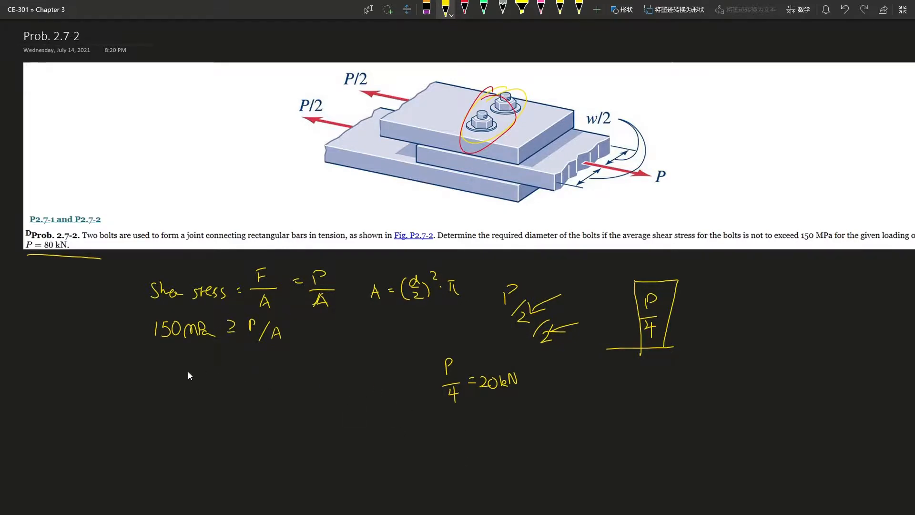
Write P/150MPa ≥ A and link A to the area formula with an arrow
{"action": "type", "text": "150MPa"}
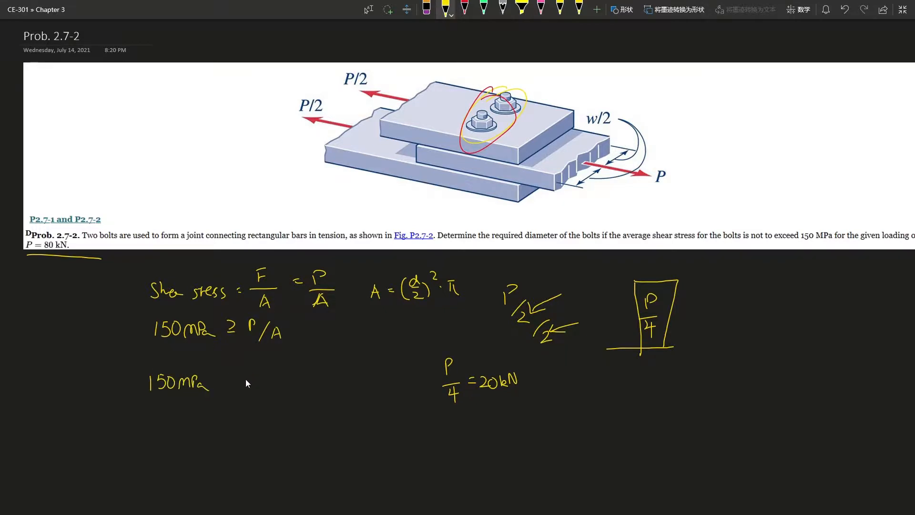
{"action": "mouse_move", "coordinate": [166, 373]}
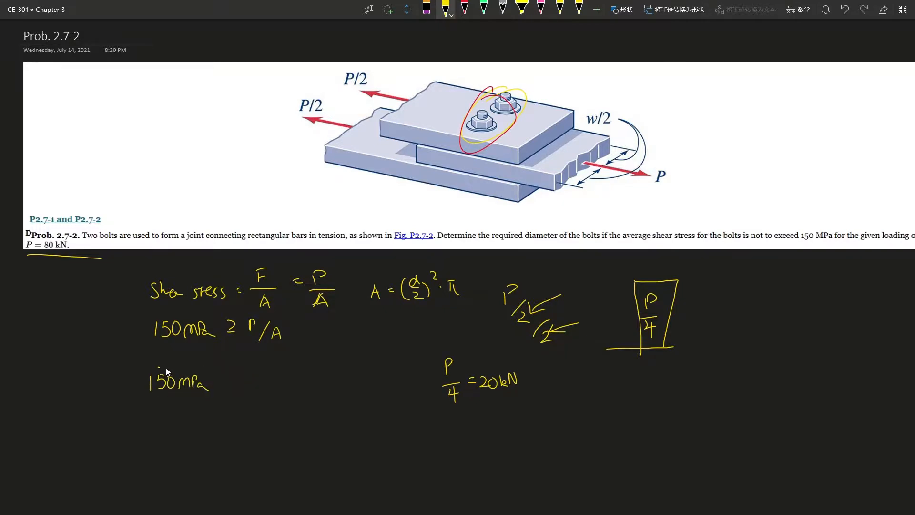
{"action": "left_click_drag", "start_coordinate": [169, 347], "coordinate": [192, 365]}
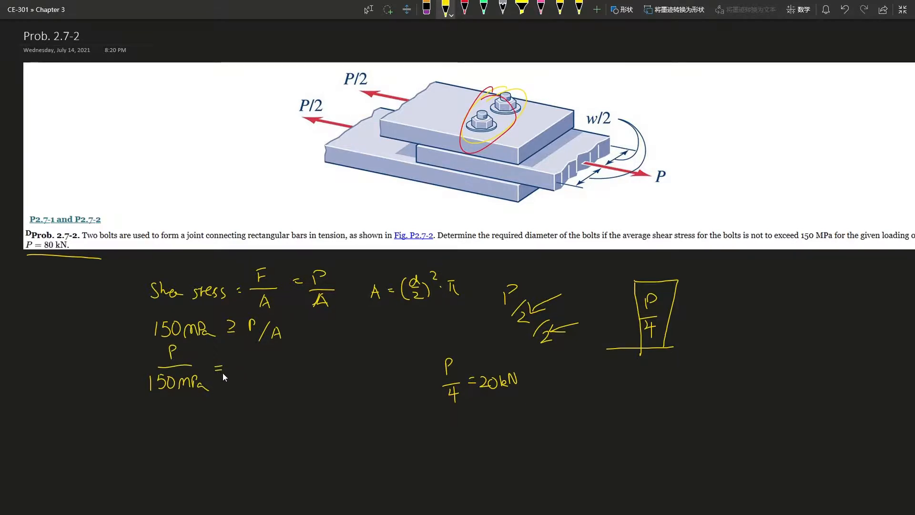
{"action": "mouse_move", "coordinate": [266, 389]}
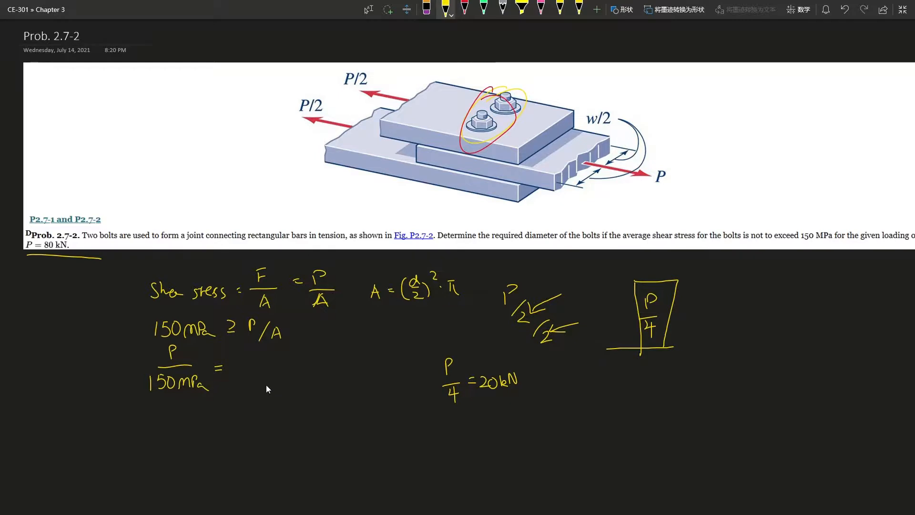
{"action": "mouse_move", "coordinate": [238, 373]}
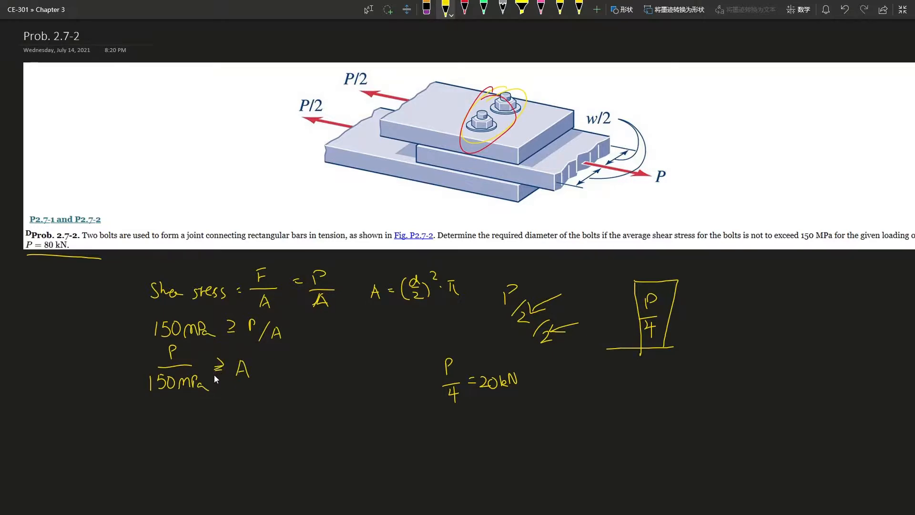
{"action": "mouse_move", "coordinate": [231, 368]}
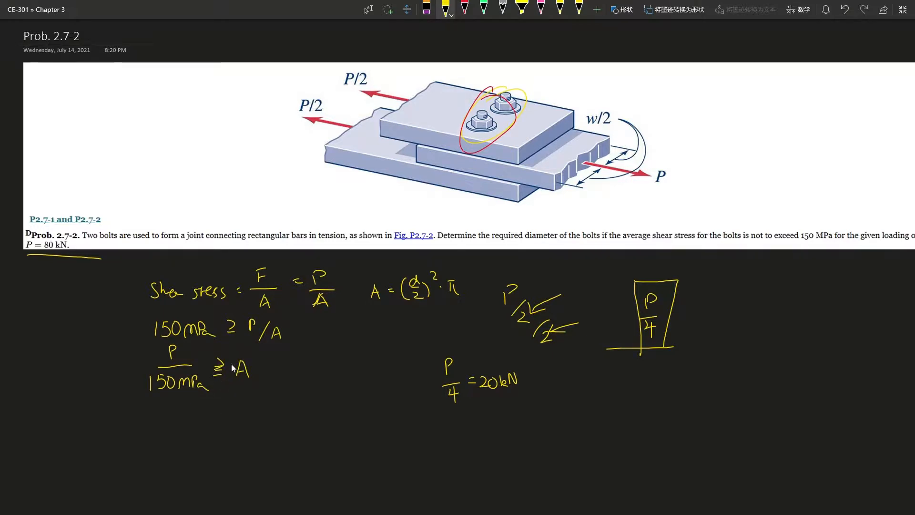
{"action": "left_click_drag", "start_coordinate": [332, 366], "coordinate": [437, 308]}
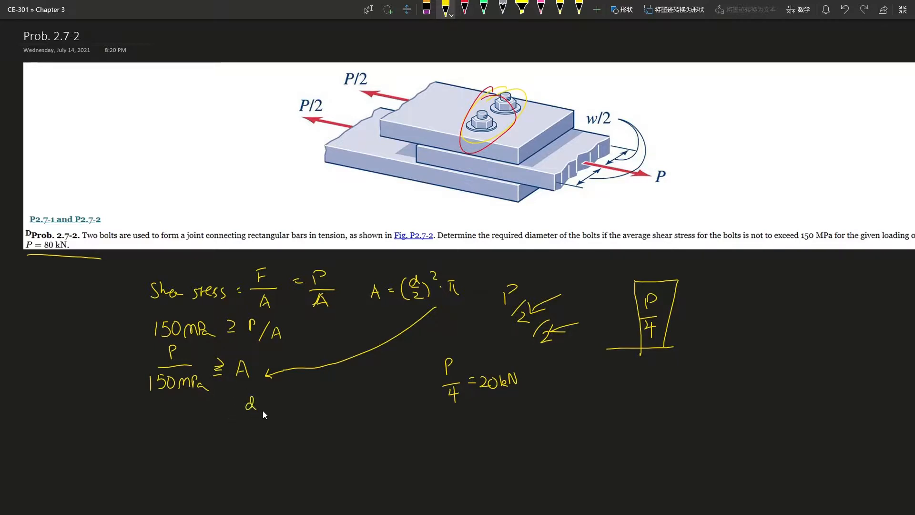
Rewrite A as d²/4·π and give d = √(4P/(π·150 MPa))
{"action": "type", "text": "2"}
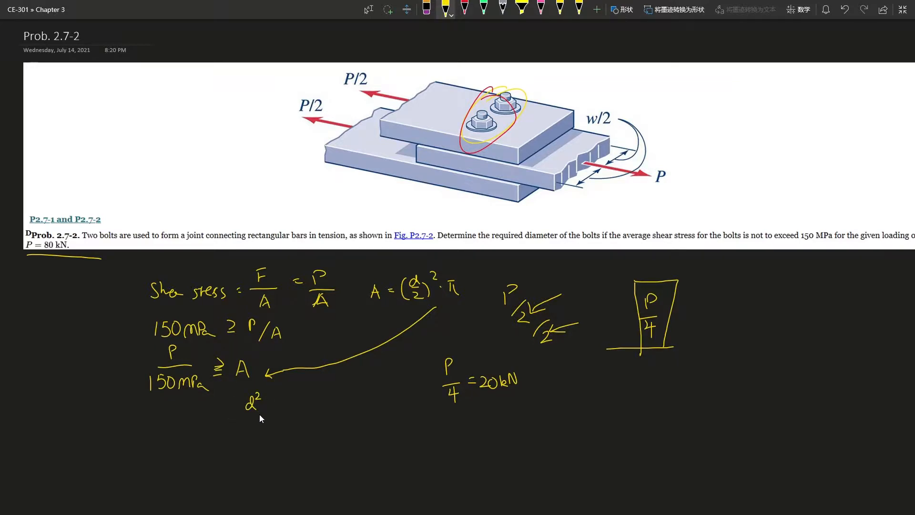
{"action": "left_click_drag", "start_coordinate": [254, 403], "coordinate": [277, 421]}
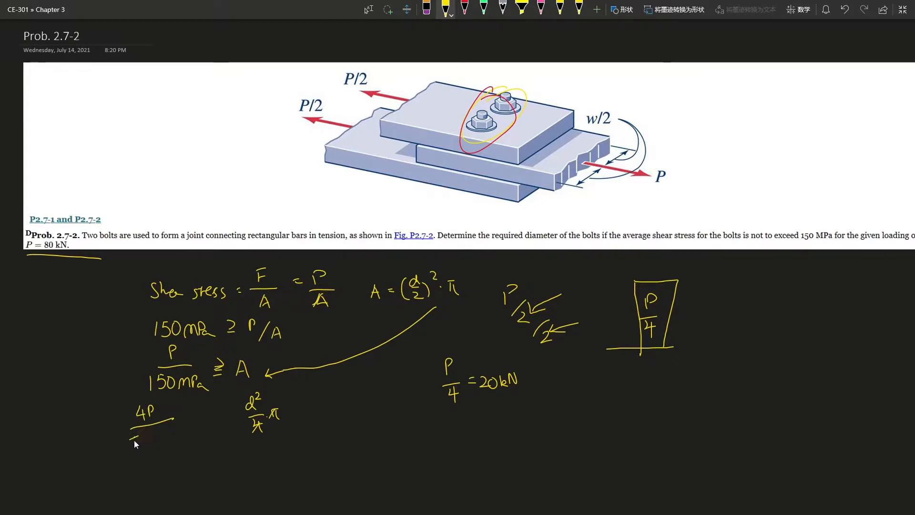
{"action": "type", "text": "π·150"}
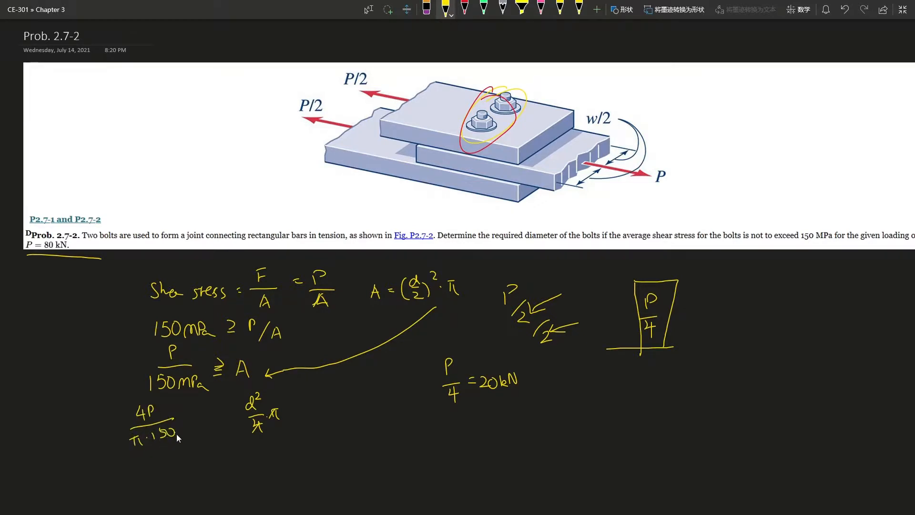
{"action": "type", "text": "mPa"}
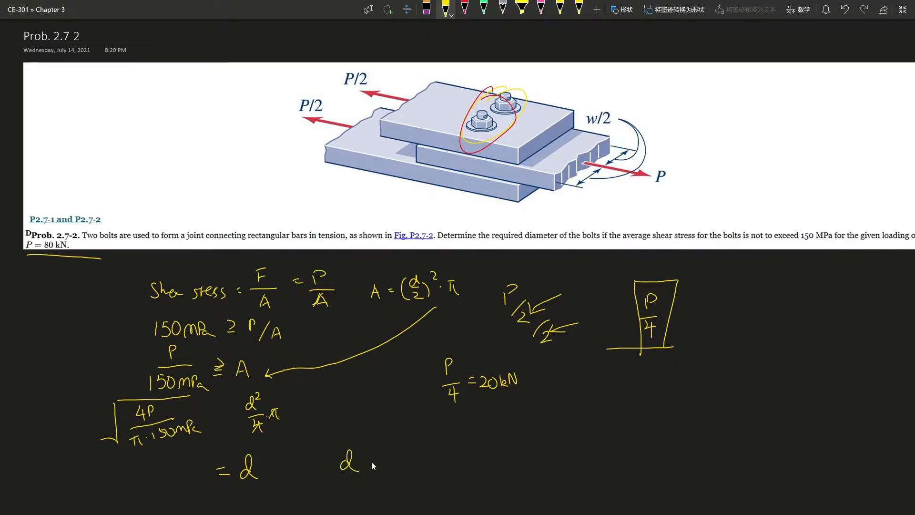
Write the result d ≈ 13.03 mm after the = d line
{"action": "left_click_drag", "start_coordinate": [365, 467], "coordinate": [379, 462]}
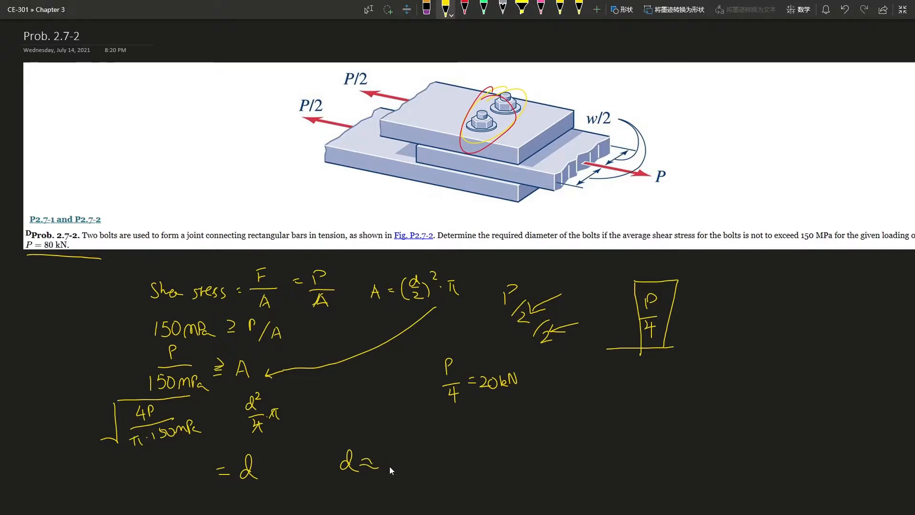
{"action": "type", "text": "13.0"}
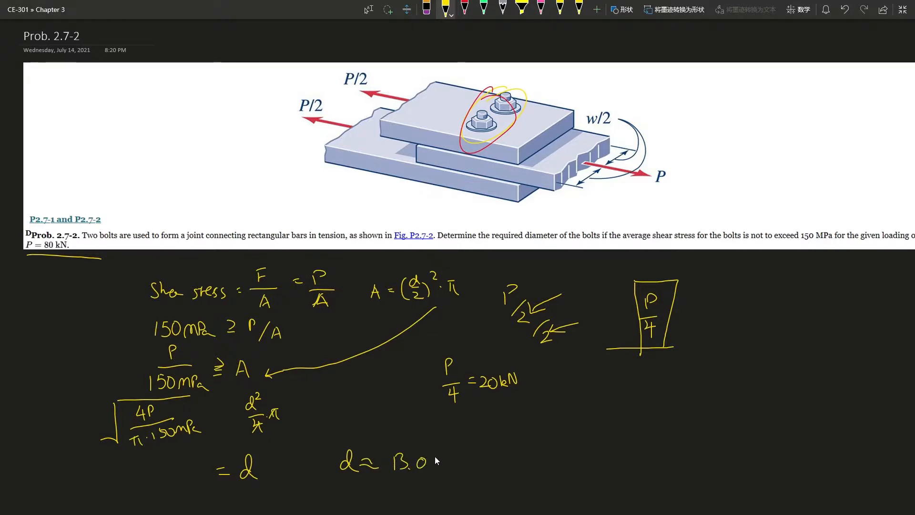
{"action": "type", "text": "3mm"}
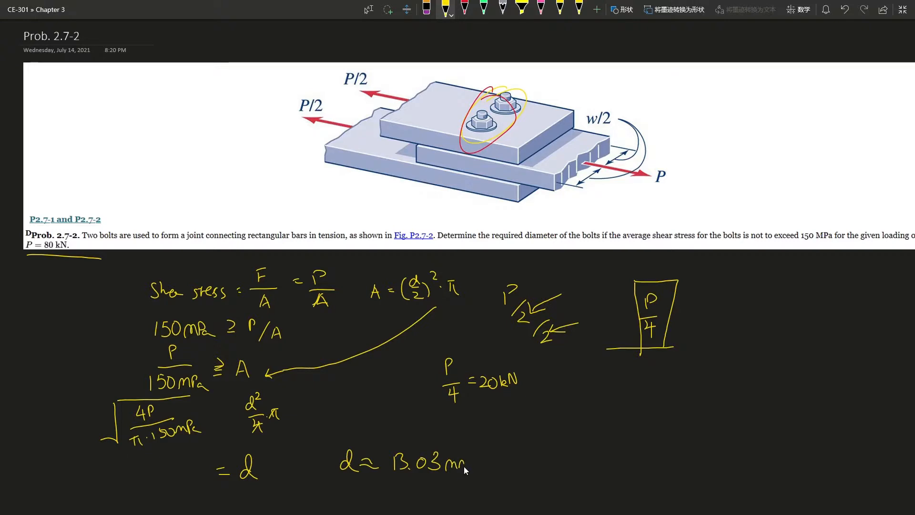
{"action": "mouse_move", "coordinate": [321, 452]}
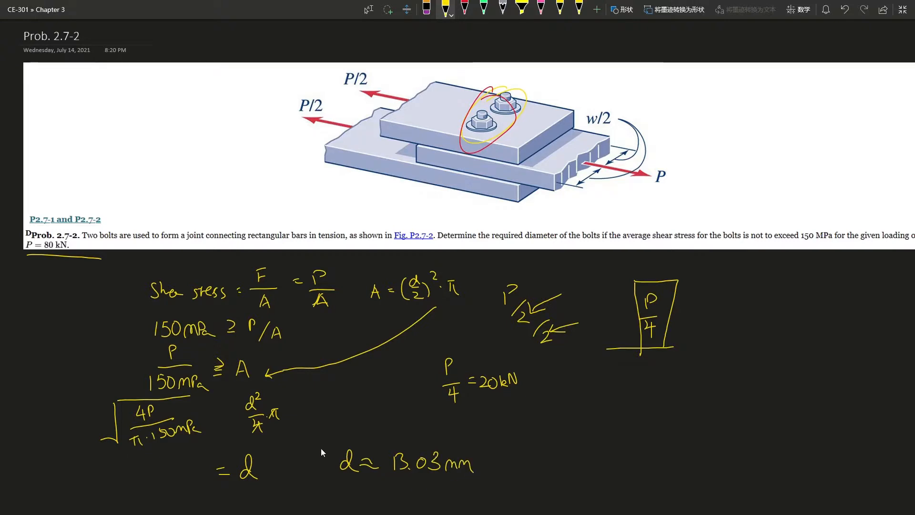
{"action": "mouse_move", "coordinate": [248, 433]}
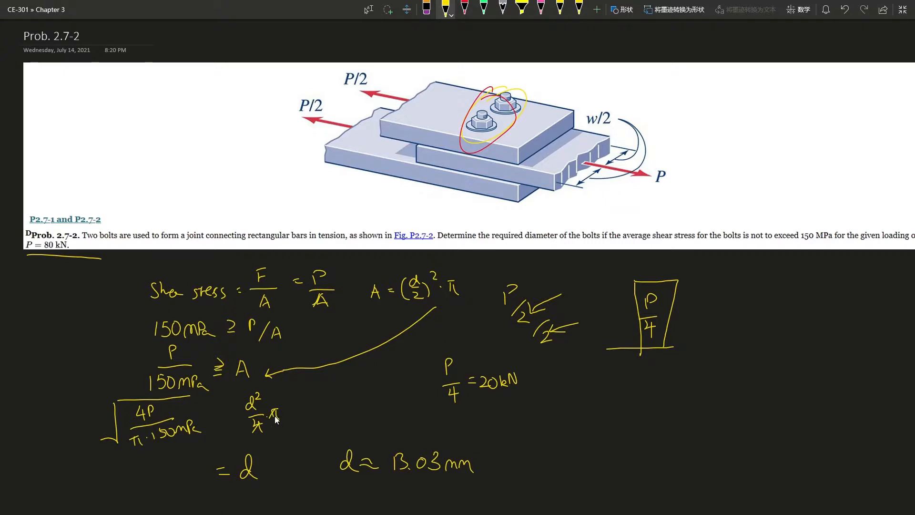
{"action": "mouse_move", "coordinate": [299, 409]}
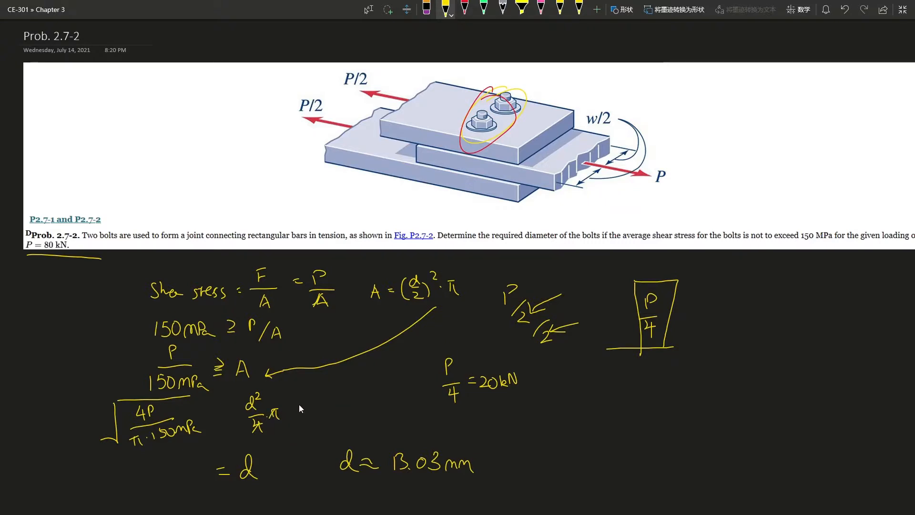
{"action": "mouse_move", "coordinate": [259, 456]}
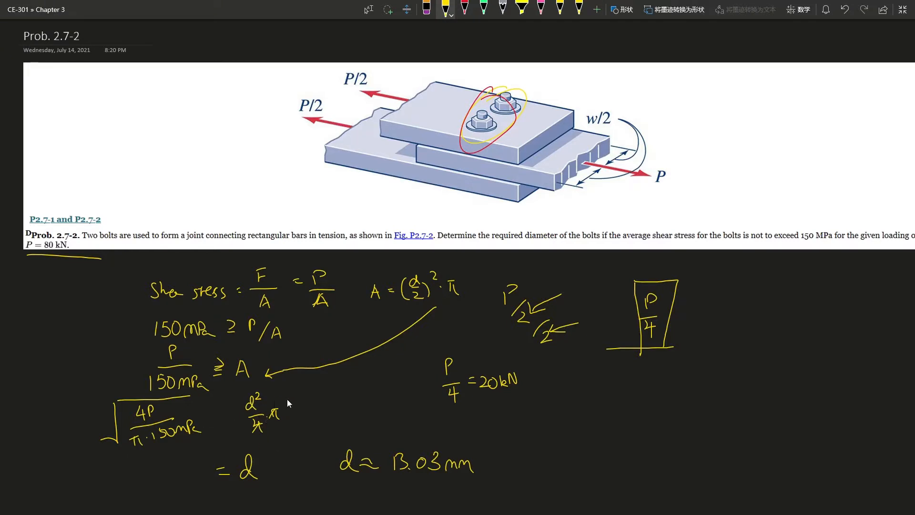
{"action": "mouse_move", "coordinate": [183, 444]}
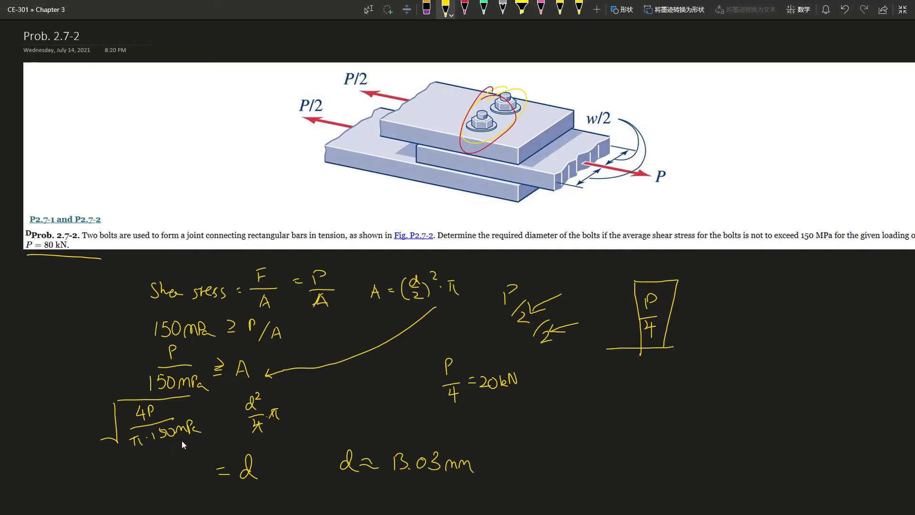
{"action": "mouse_move", "coordinate": [390, 338]}
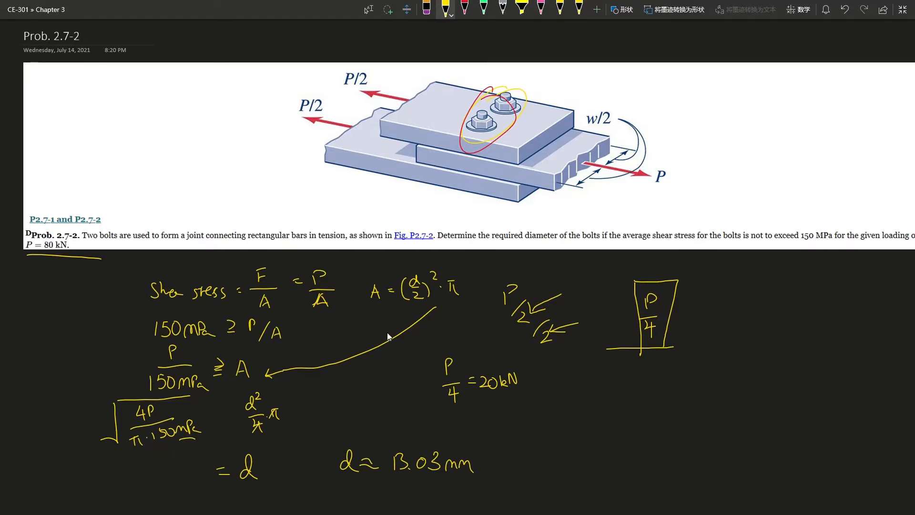
{"action": "mouse_move", "coordinate": [413, 264]}
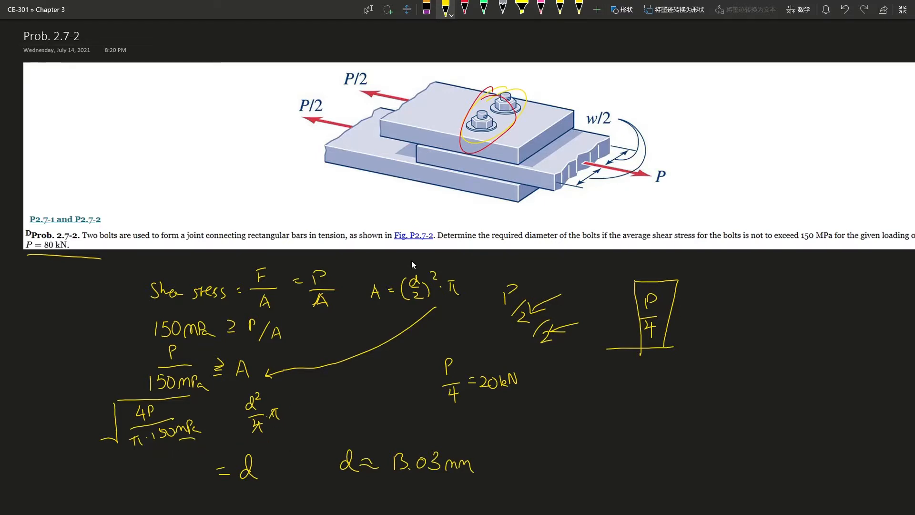
{"action": "mouse_move", "coordinate": [811, 244]}
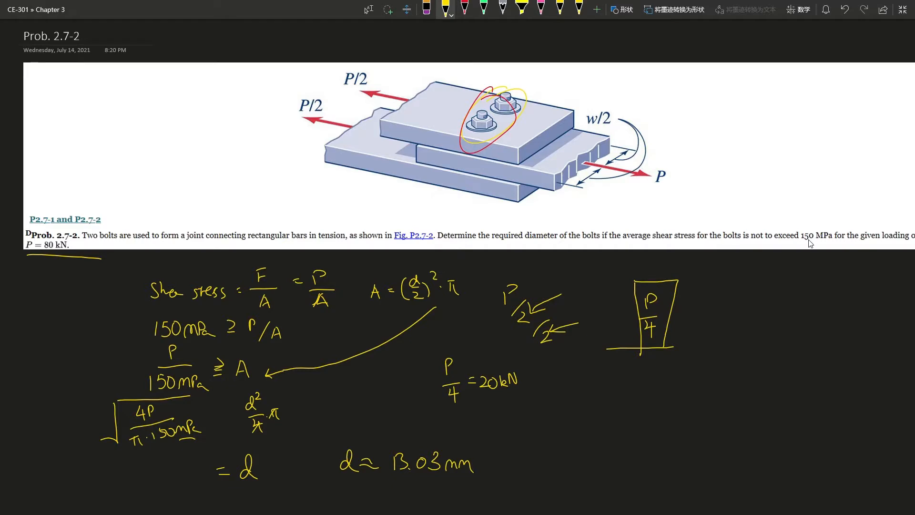
{"action": "mouse_move", "coordinate": [423, 294]}
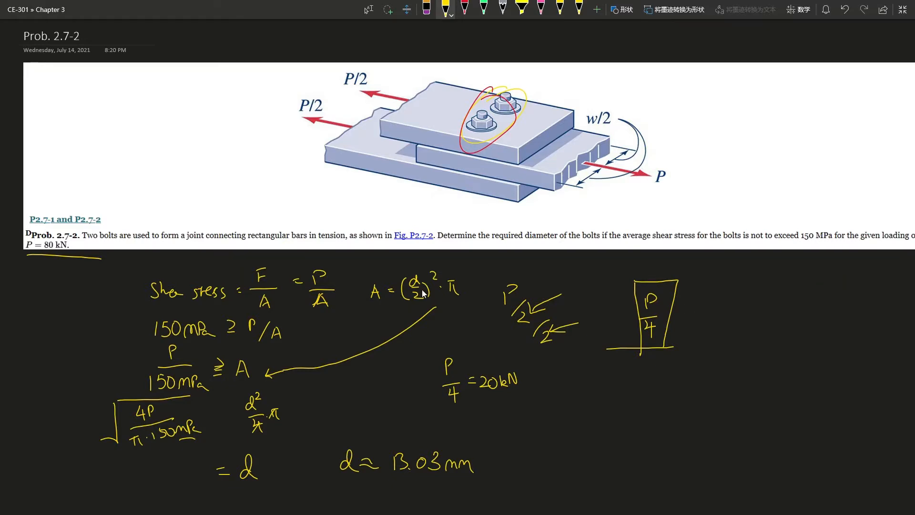
{"action": "mouse_move", "coordinate": [327, 407]}
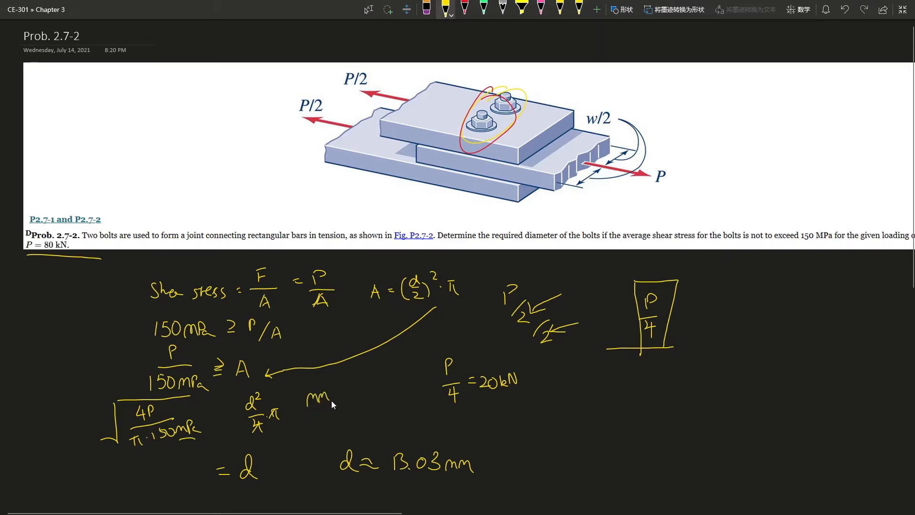
Write the conversions mm = 0.001 m (10⁻³) and mm² = 1×10⁻⁶
{"action": "type", "text": "= 0.001m"}
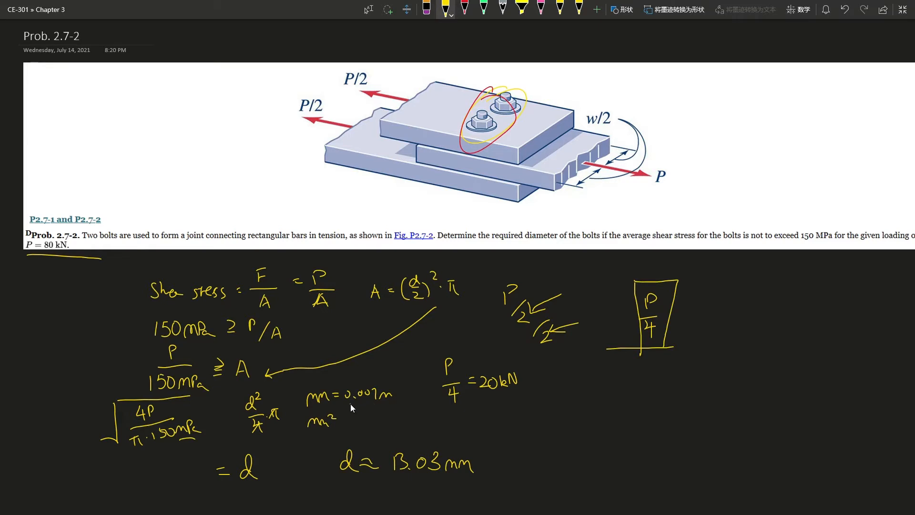
{"action": "type", "text": "=10×10-6"}
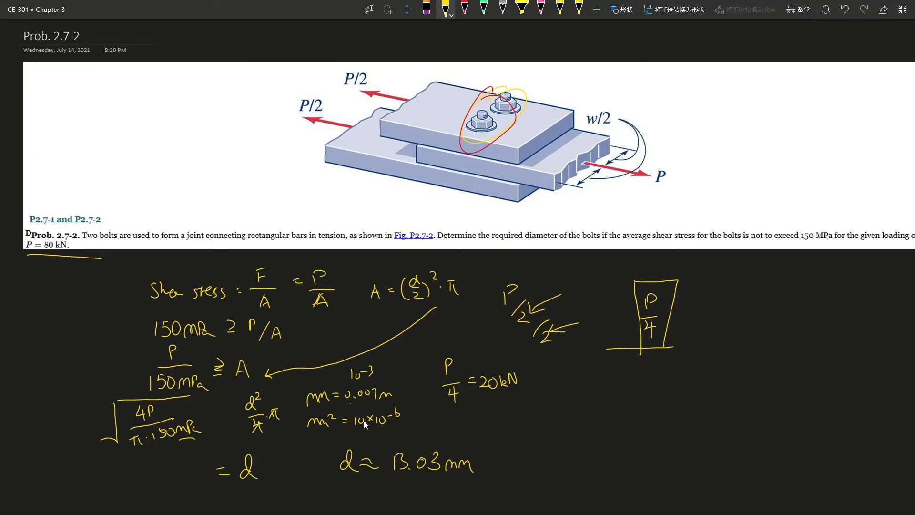
{"action": "mouse_move", "coordinate": [412, 472]}
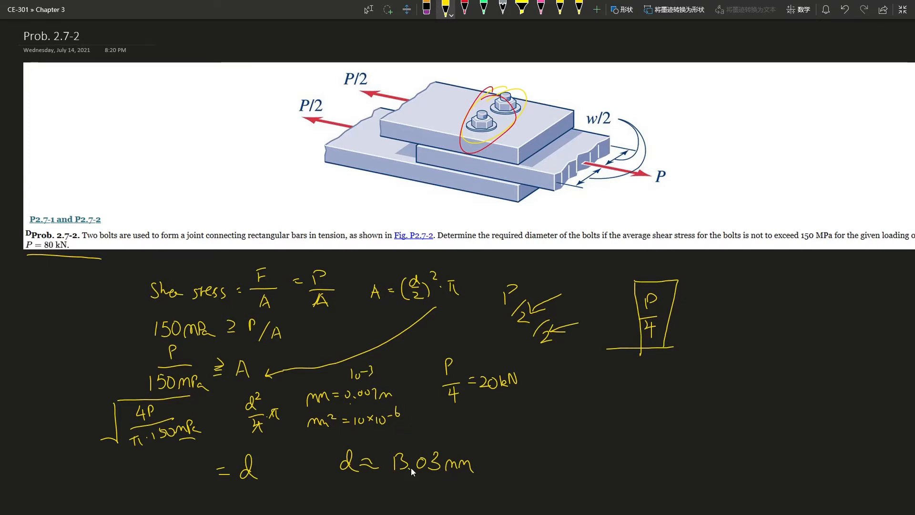
Double-underline the final answer d ≈ 13.03 mm with the pen
{"action": "left_click_drag", "start_coordinate": [391, 476], "coordinate": [481, 496]}
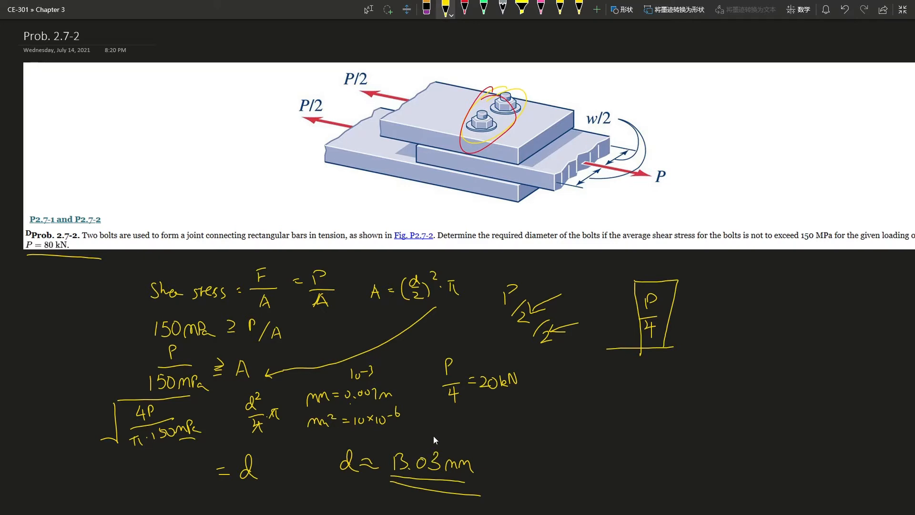
{"action": "mouse_move", "coordinate": [504, 465]}
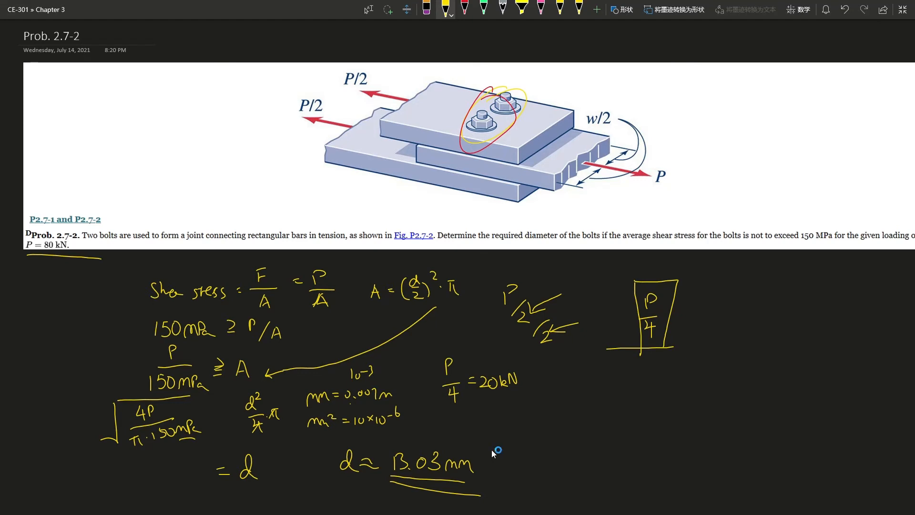
{"action": "mouse_move", "coordinate": [523, 393]}
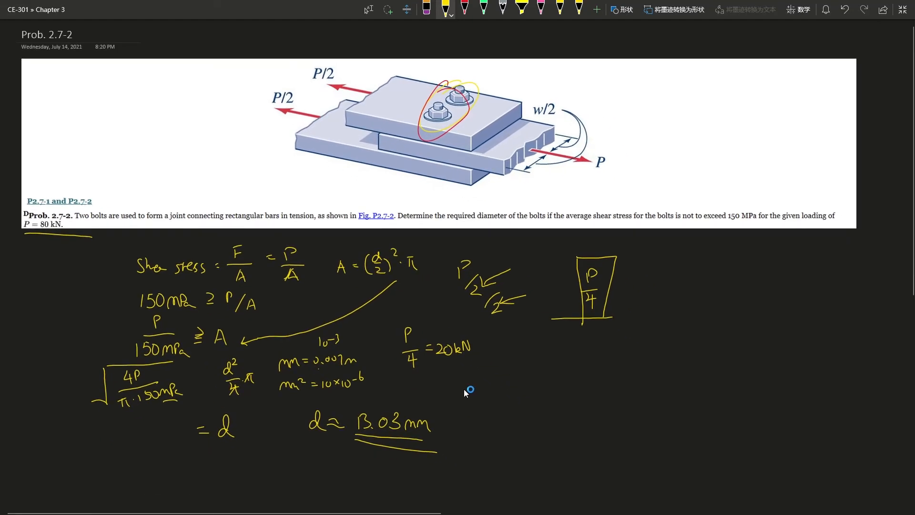
{"action": "mouse_move", "coordinate": [445, 165]}
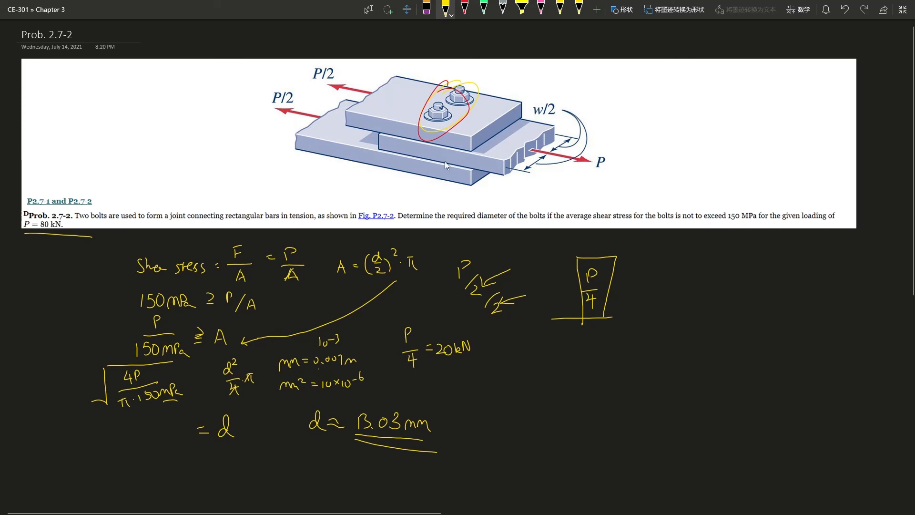